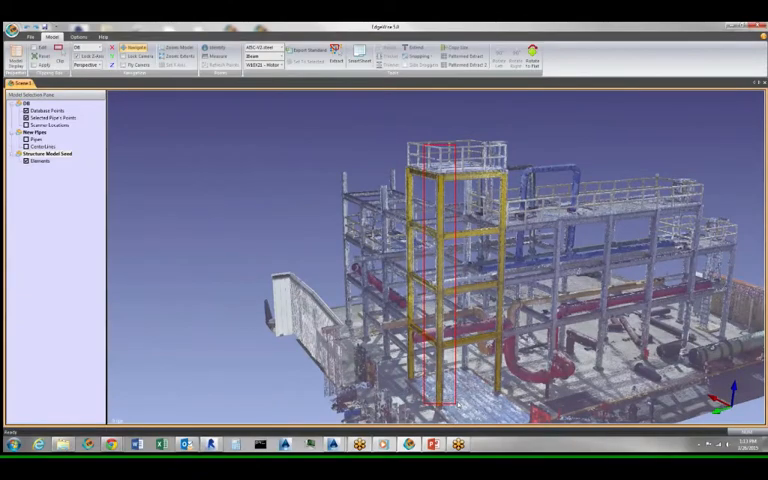
- Select the tower's central column and crossbeams so they highlight green for editing
left_click(363, 55)
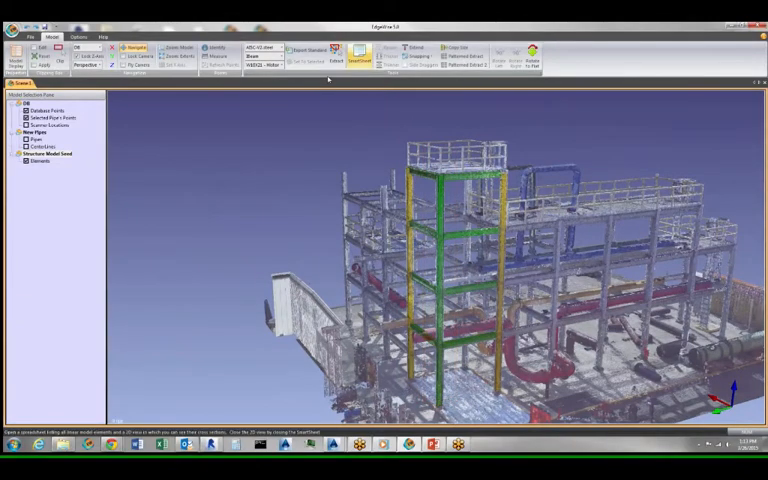